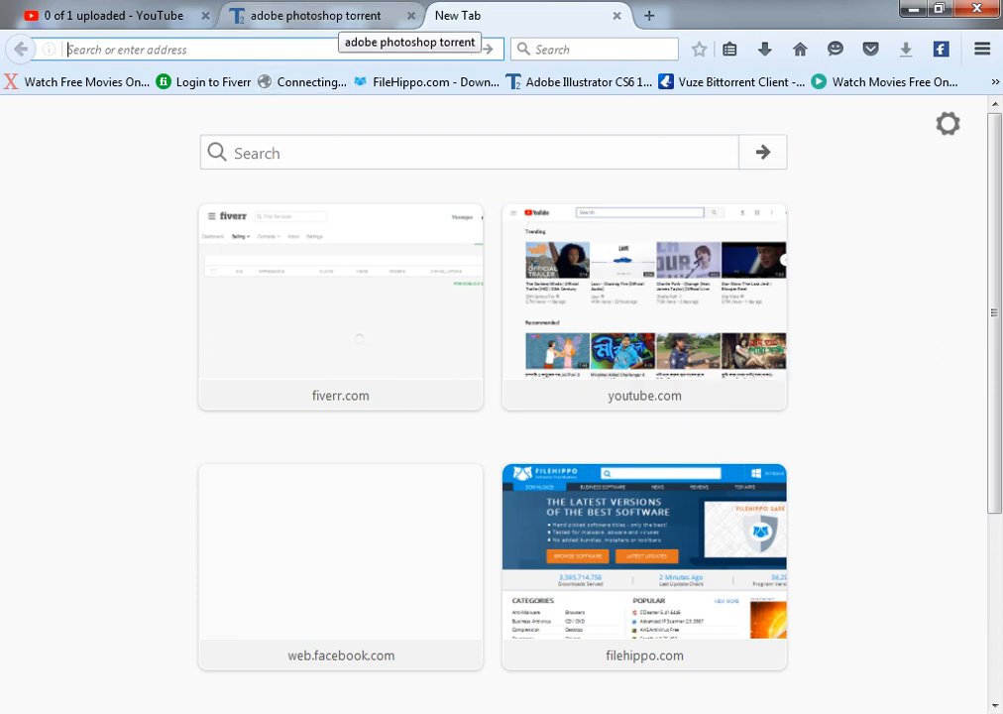
# - Return to the 'adobe photoshop' Torrentz2 results and scroll to the CS3 Extended [blaze69].7z entry
pyautogui.click(308, 16)
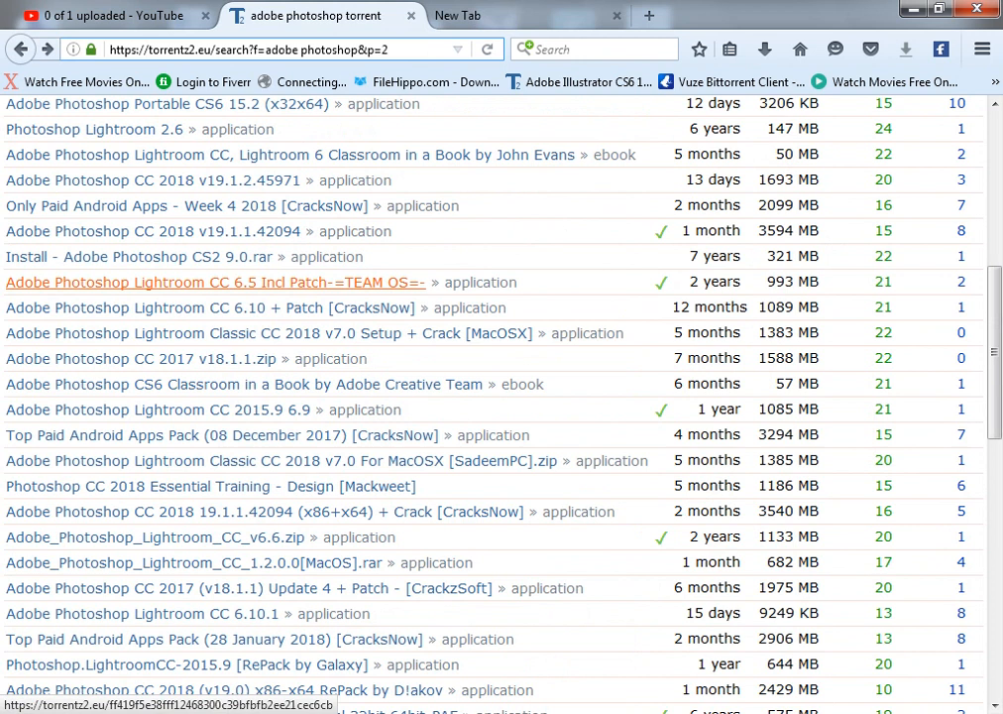
pyautogui.scroll(-3)
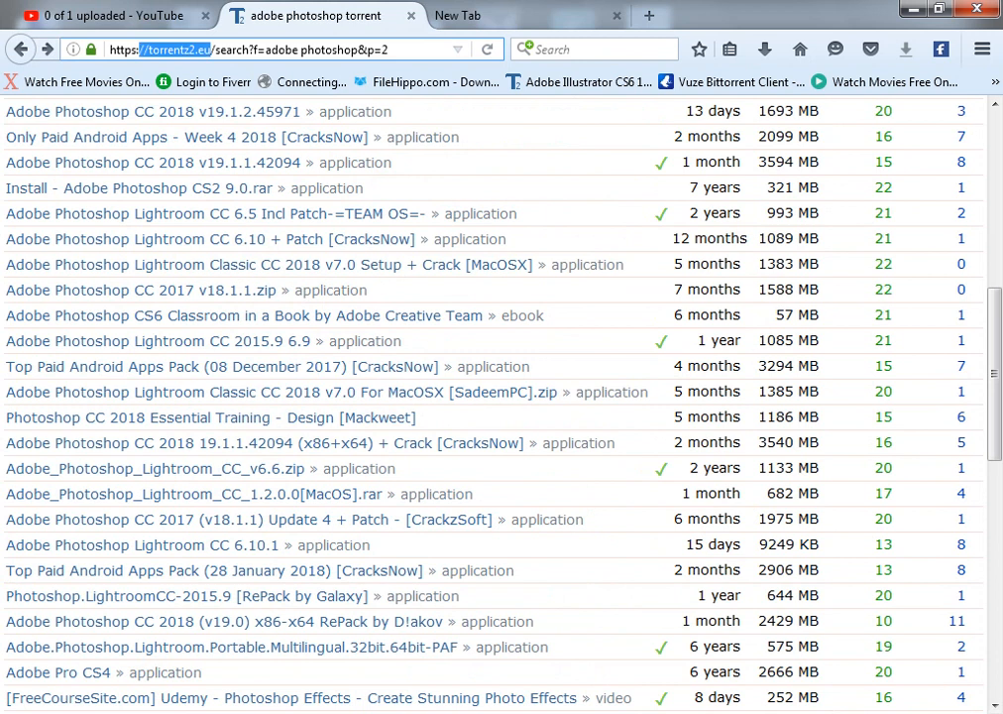
pyautogui.moveTo(269, 264)
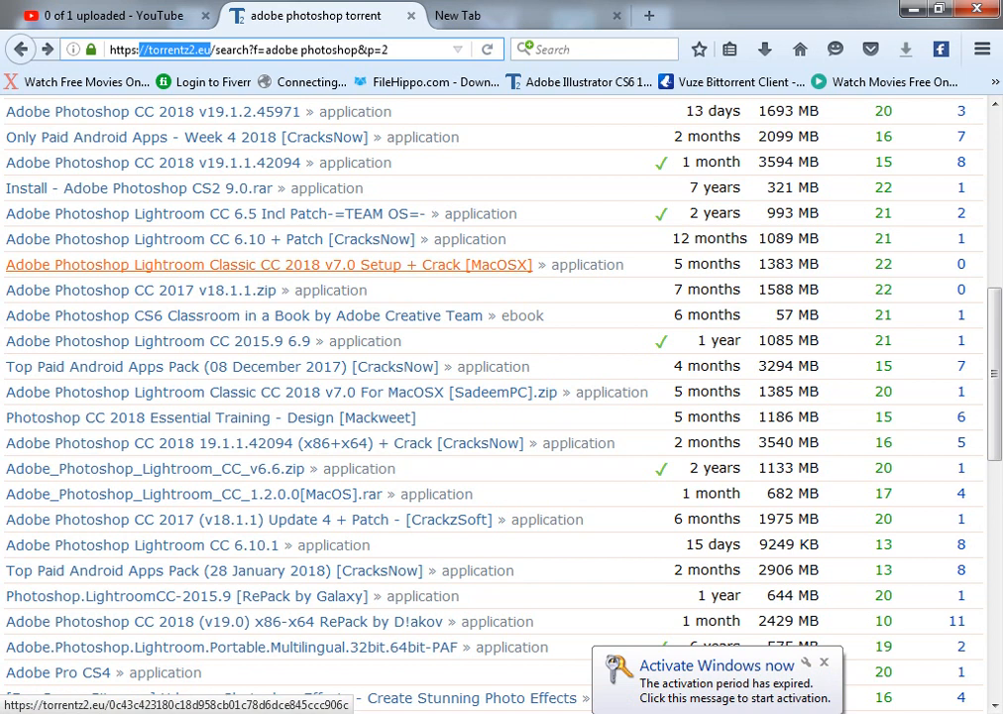
pyautogui.scroll(-3)
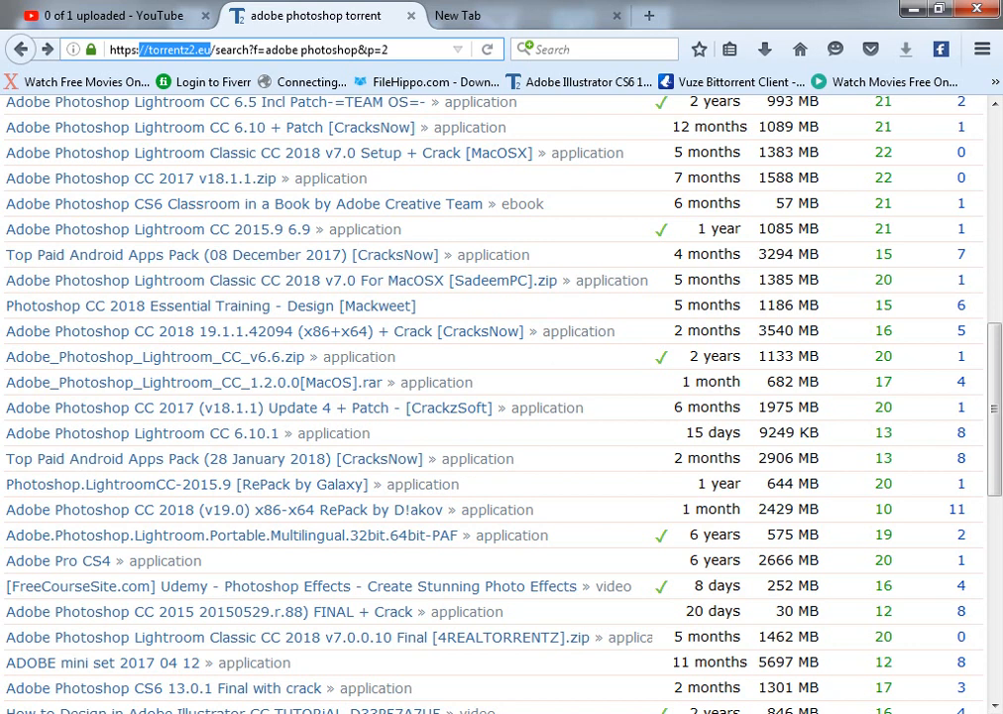
pyautogui.scroll(-3)
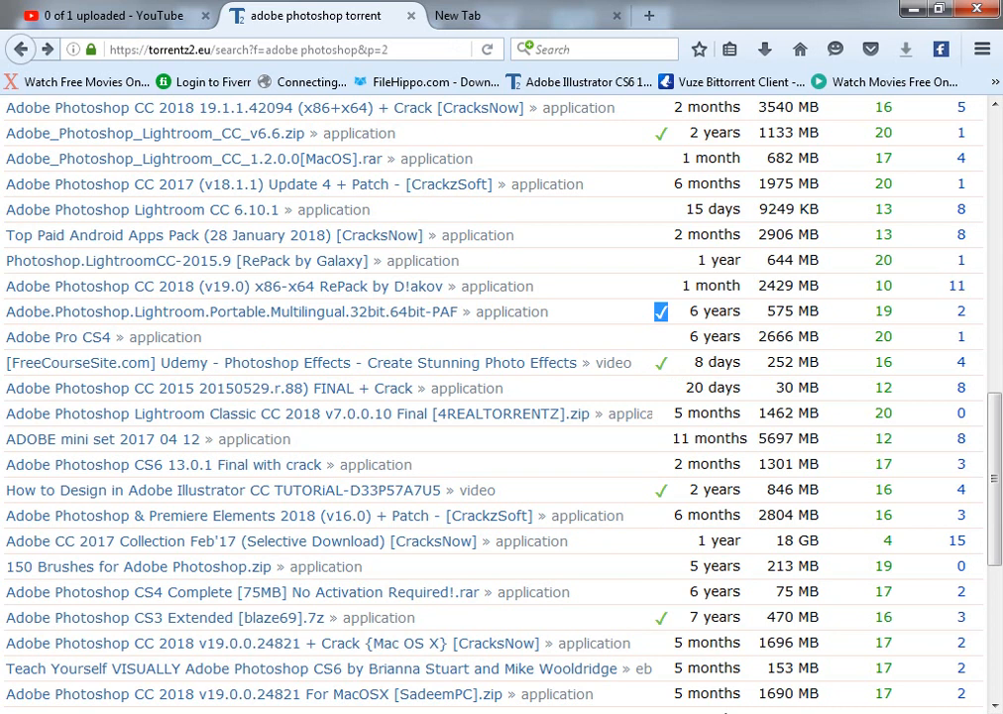
pyautogui.scroll(-3)
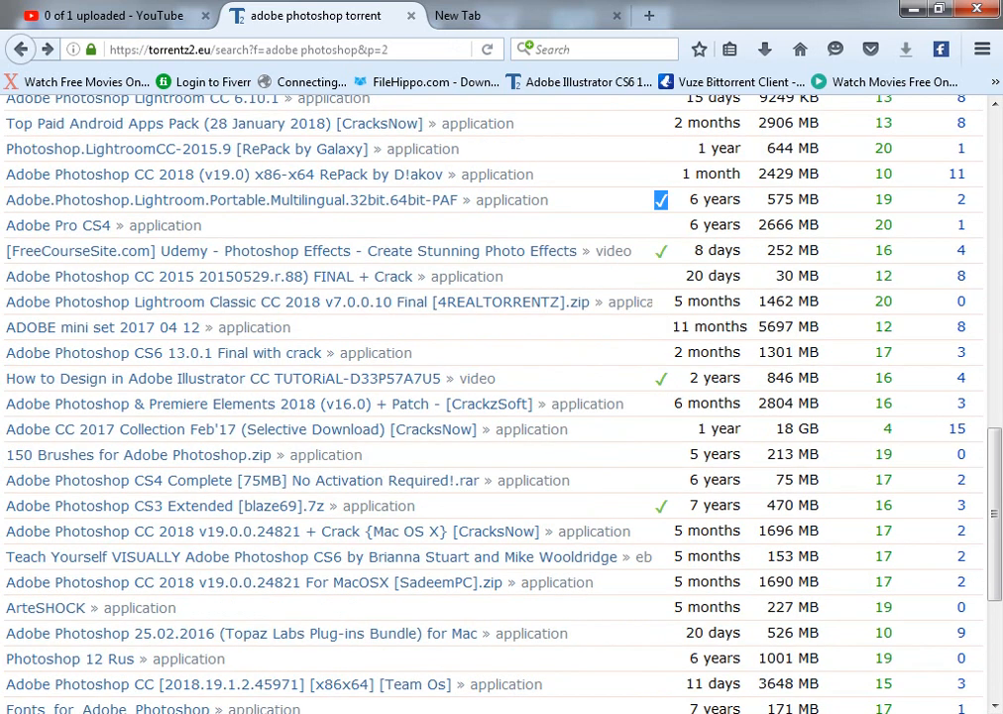
pyautogui.moveTo(148, 505)
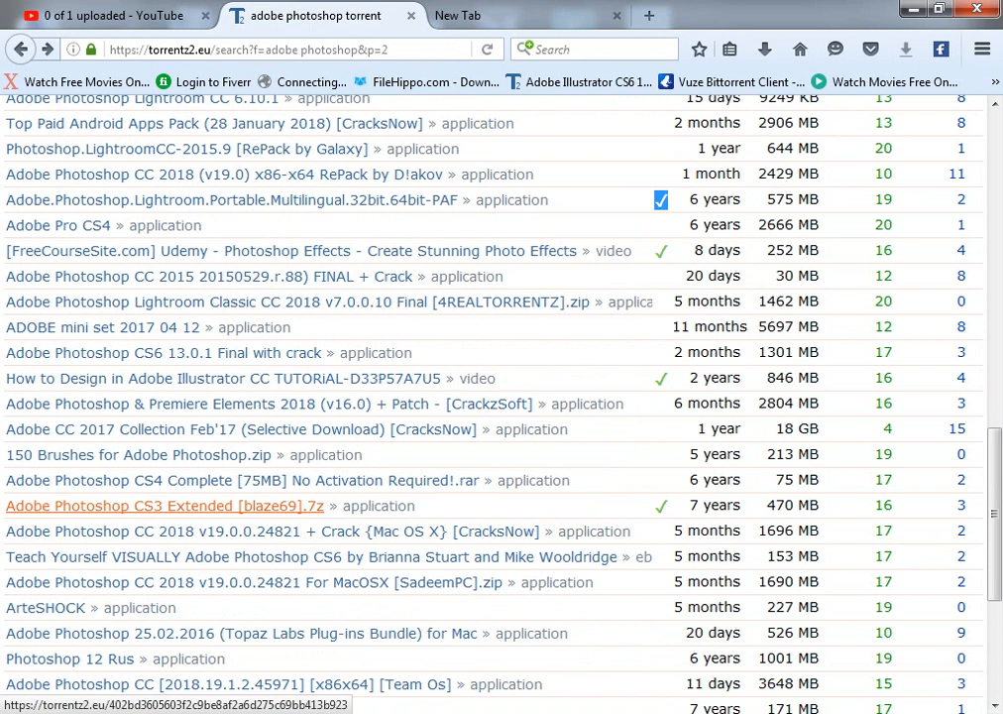
# - Open the Adobe Photoshop CS3 Extended [blaze69].7z listing and scroll to its 11 download sites
pyautogui.click(162, 505)
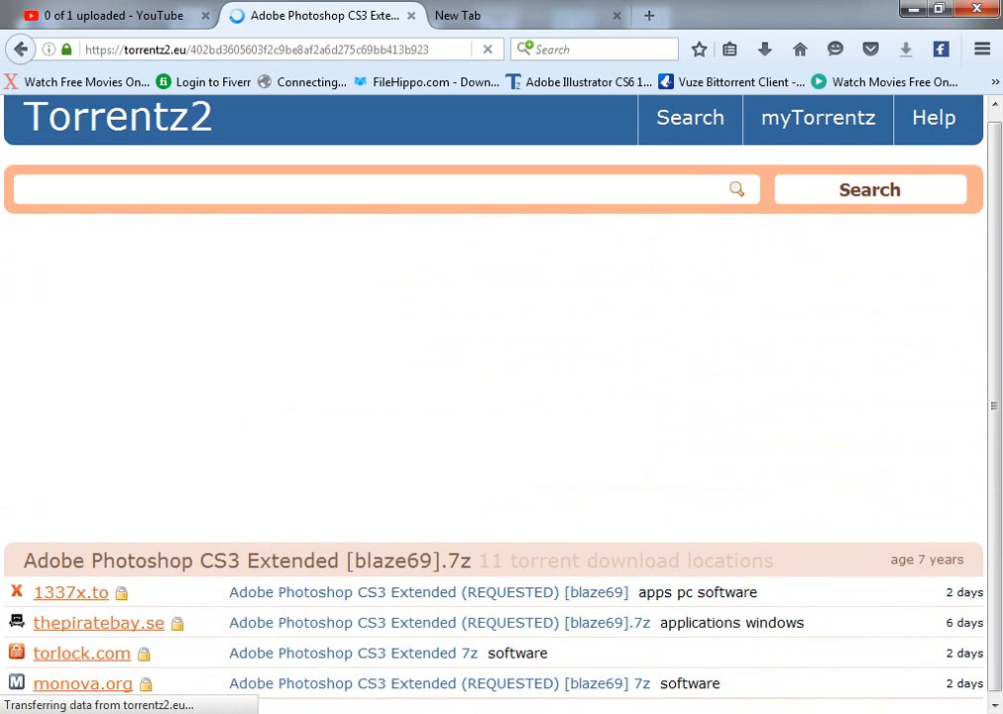
pyautogui.scroll(-3)
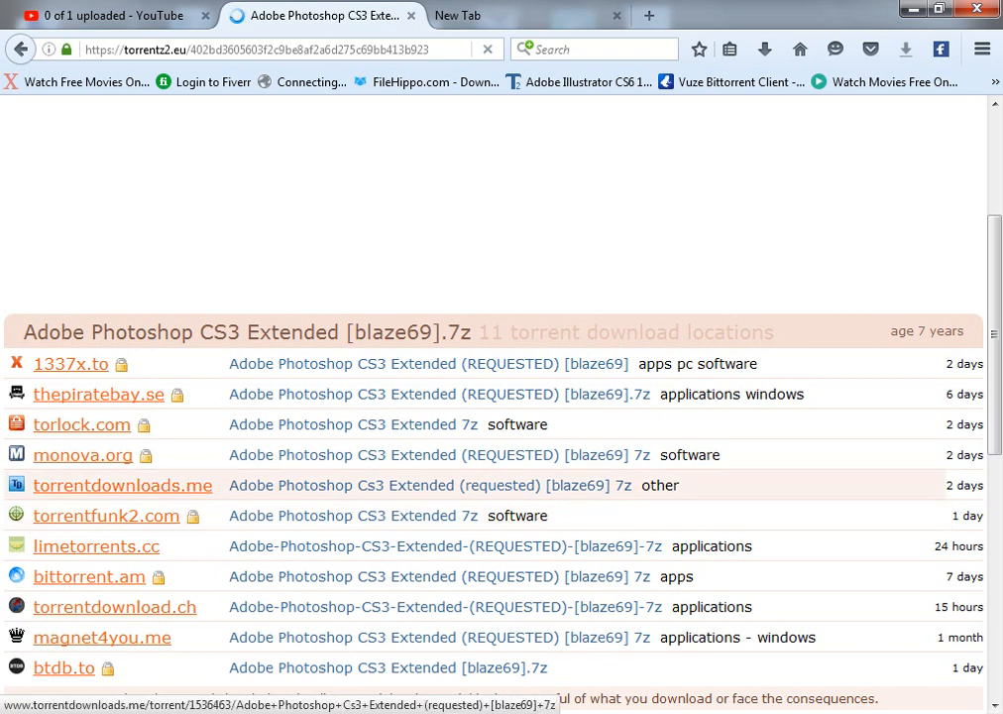
pyautogui.click(123, 485)
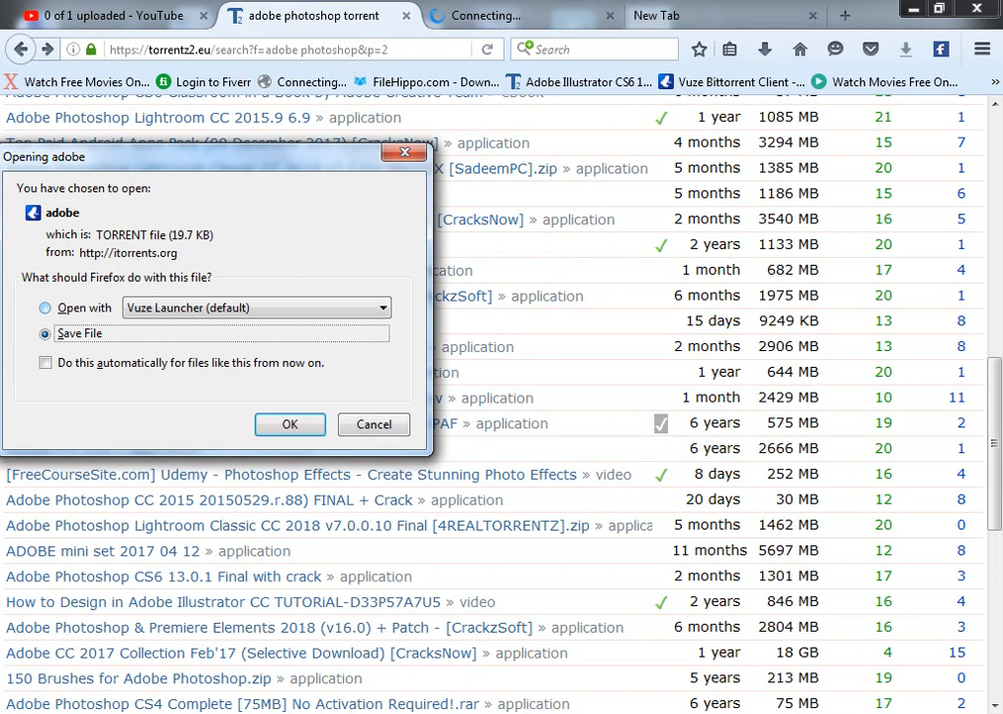
# - Open the 19.7 KB 'adobe' torrent with Vuze Launcher (default) instead of saving it
pyautogui.click(45, 308)
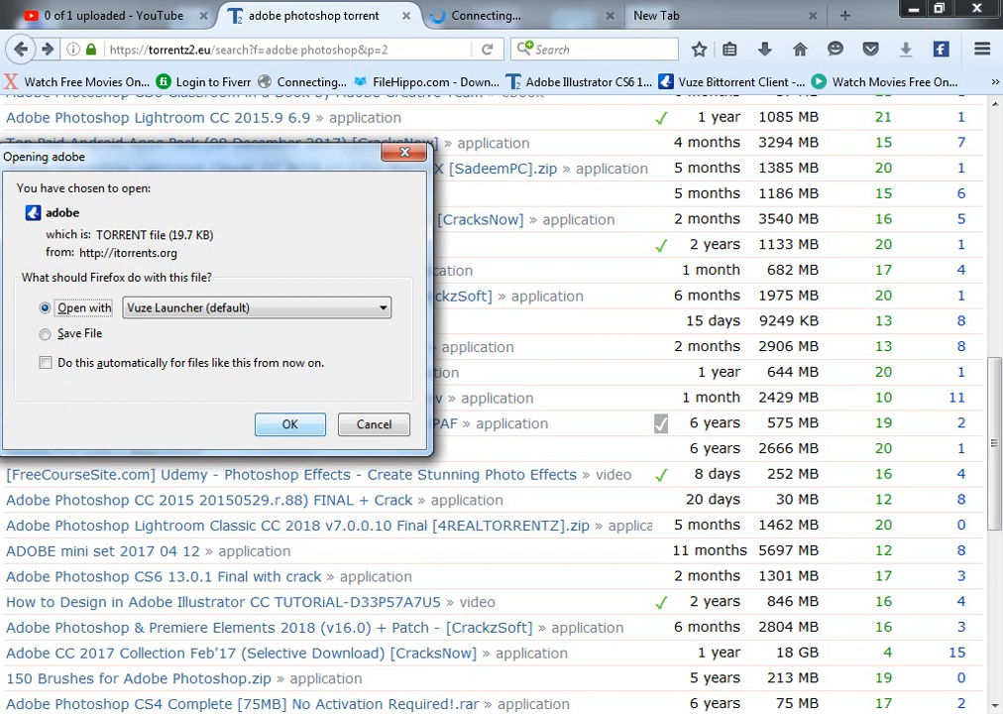
pyautogui.click(289, 424)
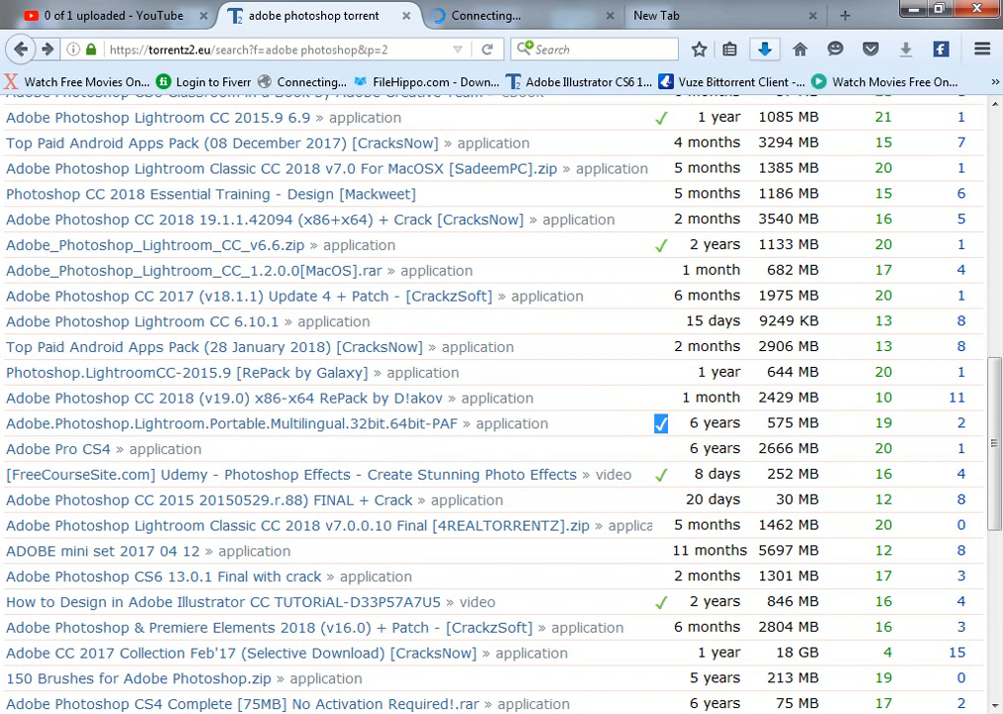
# - Check that adobe.torrent (19.7 KB) completed, then view the torrentdownloads.me Photoshop CS3 Extended page
pyautogui.click(765, 47)
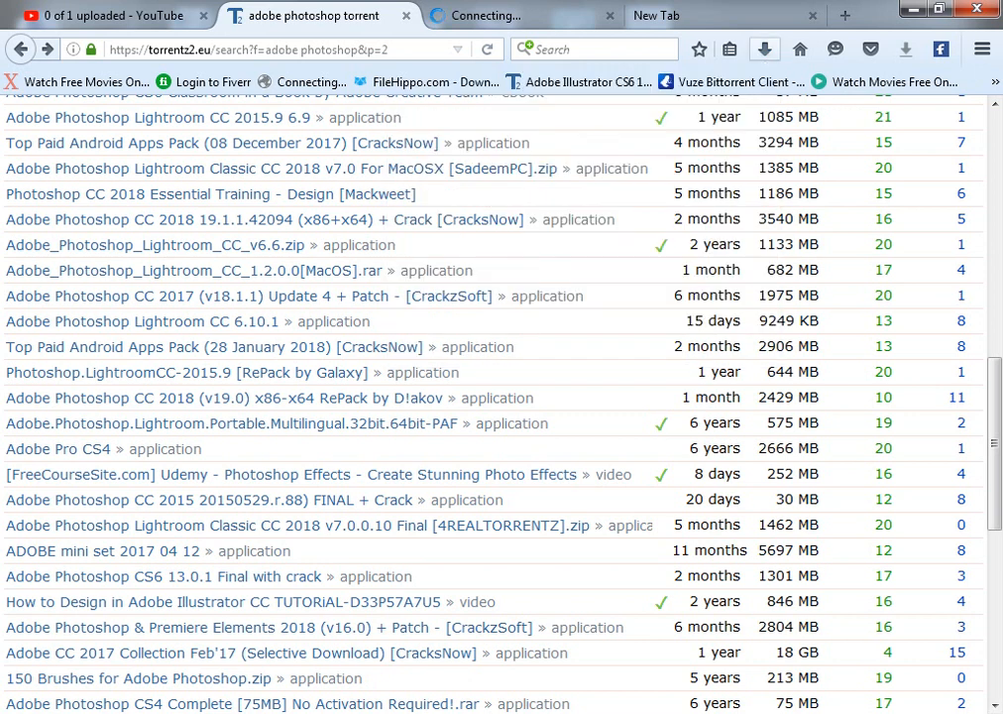
pyautogui.click(761, 50)
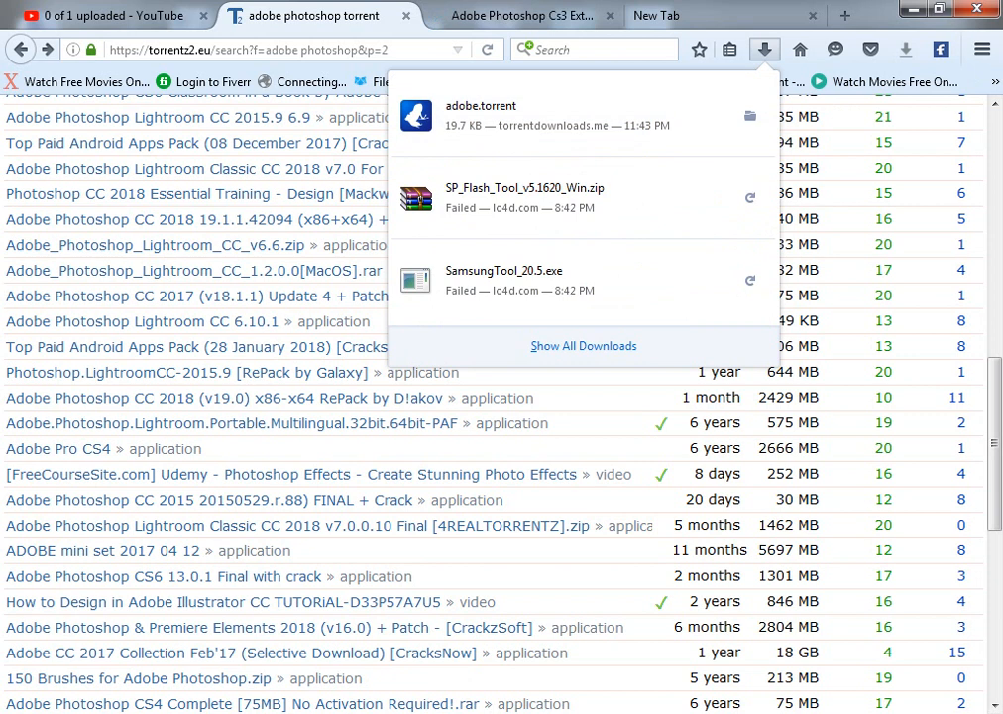
pyautogui.click(763, 50)
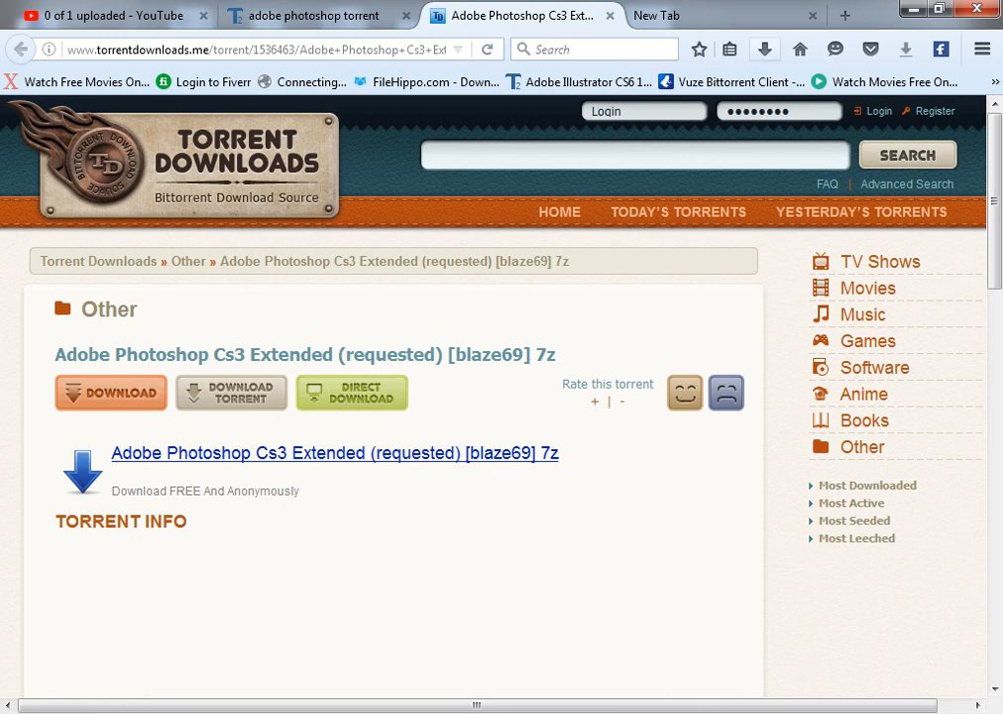
# - Minimize Firefox to reveal the desktop and the open Video folder window
pyautogui.click(760, 50)
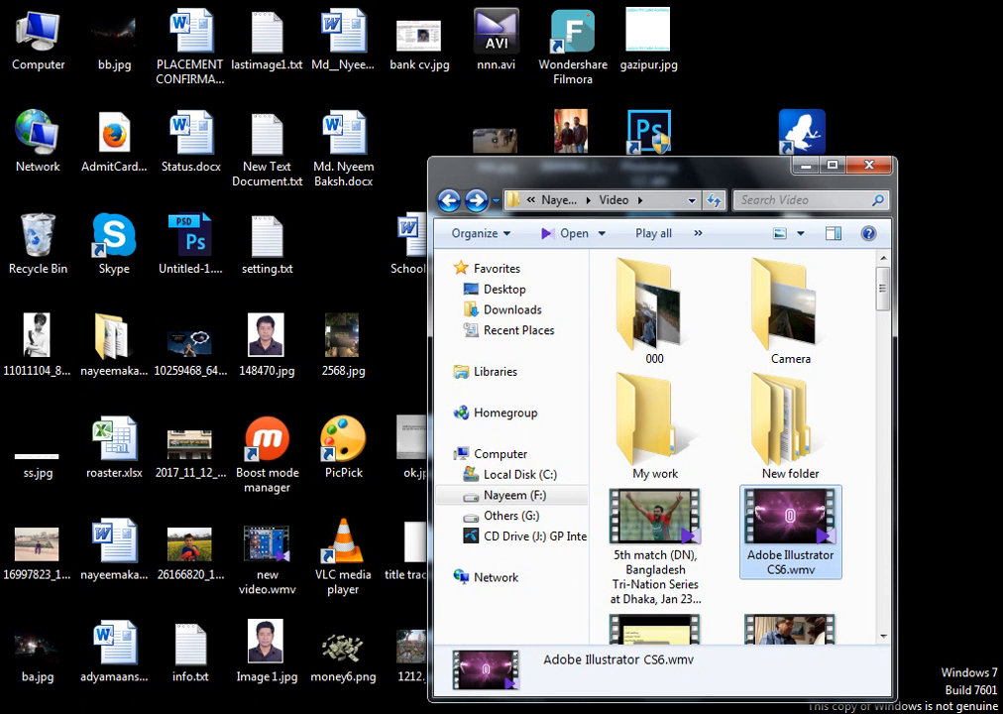
# - Close the Video folder, launch Vuze from its desktop shortcut, and view the My Torrents library
pyautogui.click(868, 164)
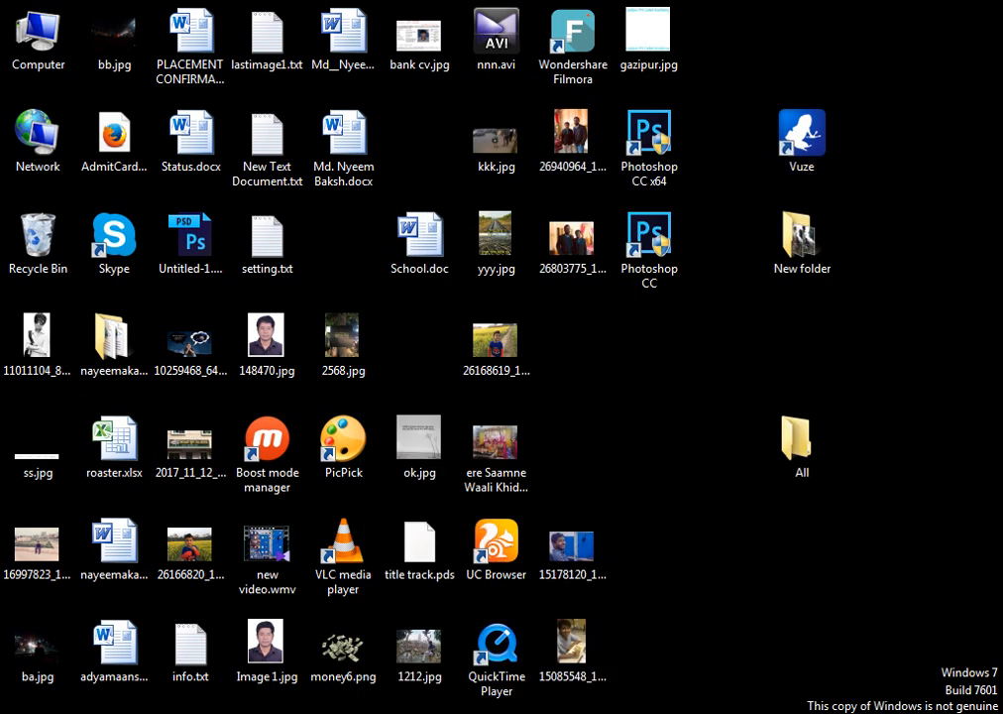
pyautogui.click(801, 134)
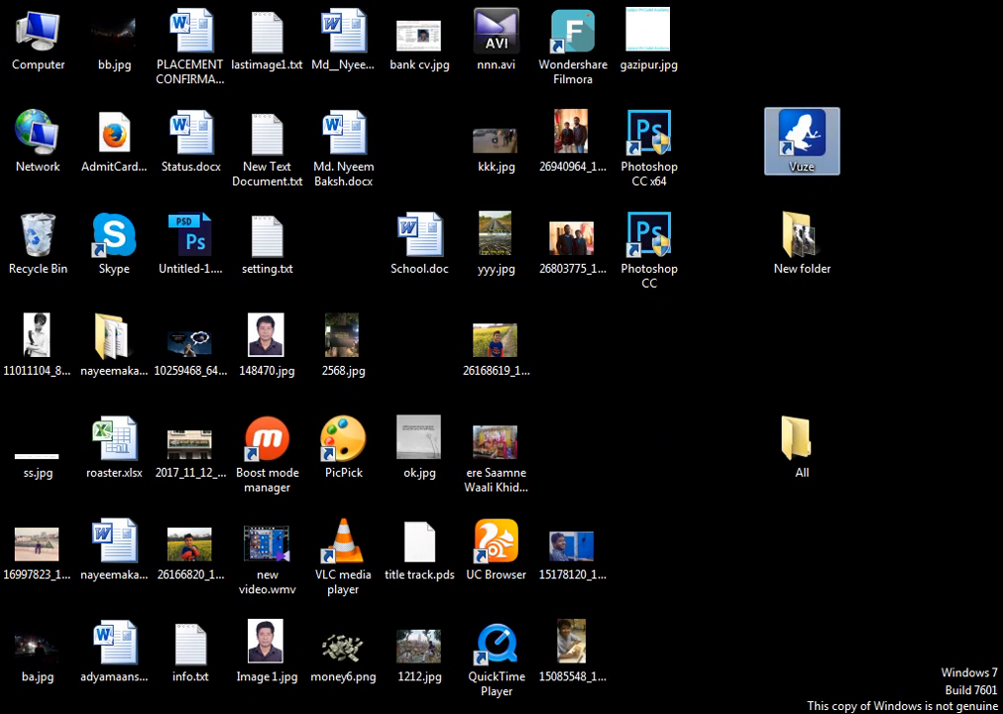
pyautogui.doubleClick(801, 140)
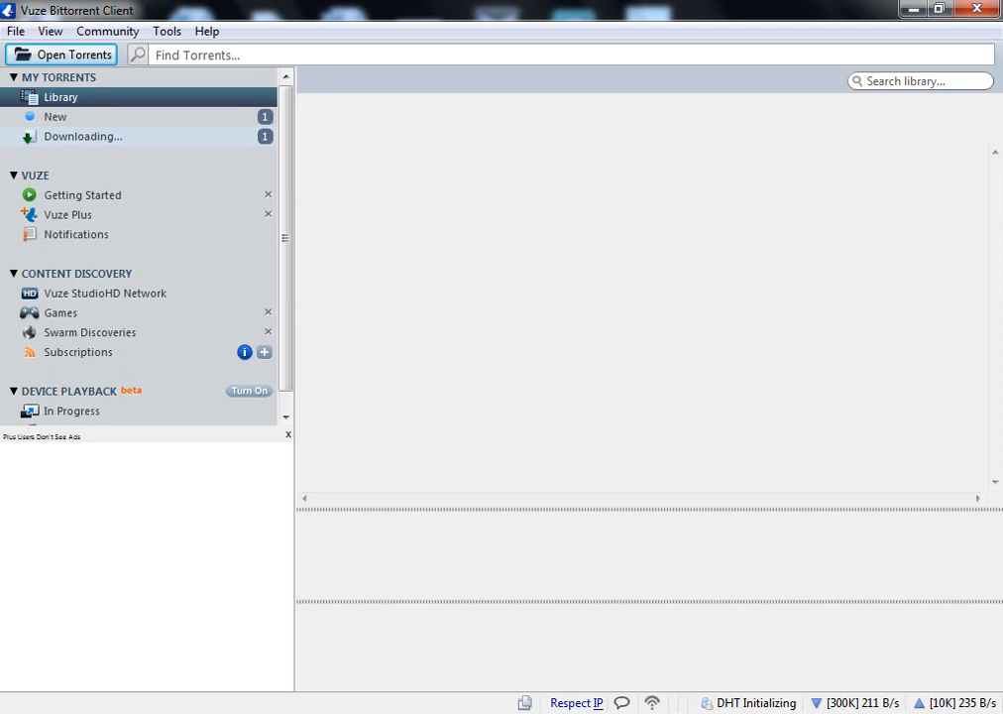
pyautogui.click(59, 98)
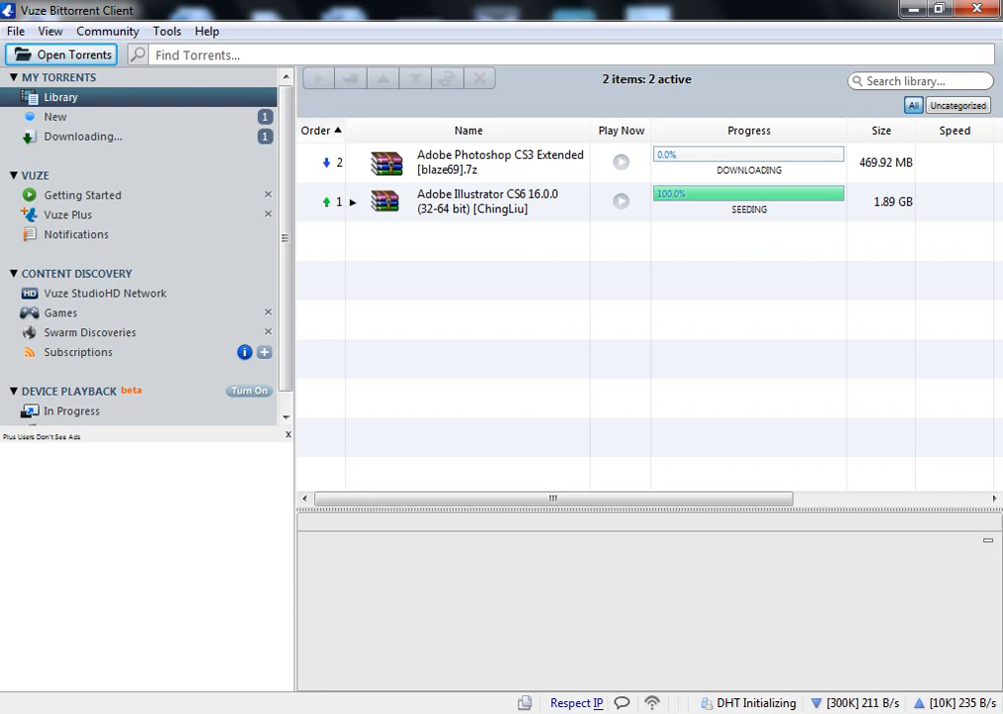